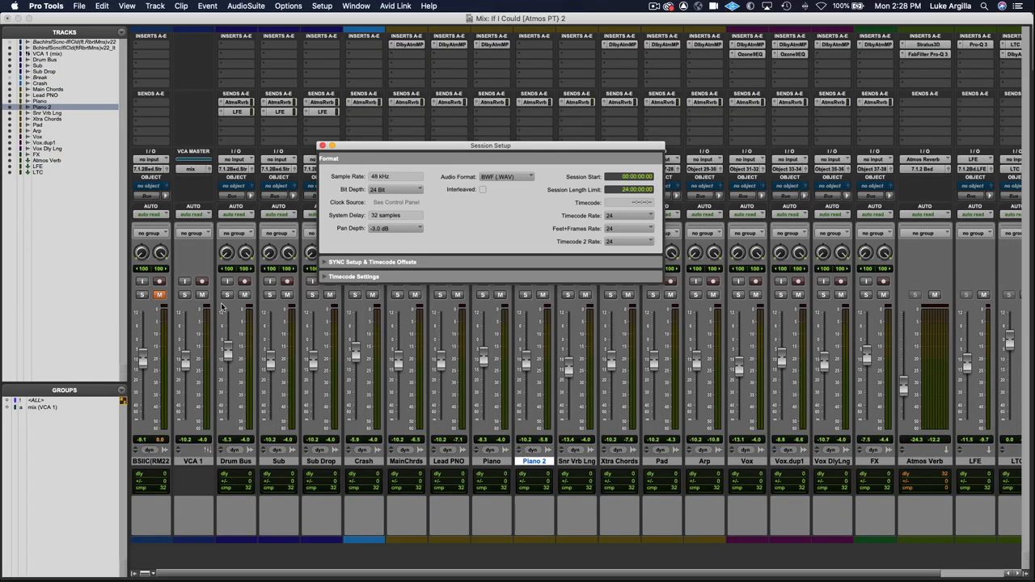
mouse_move(382, 163)
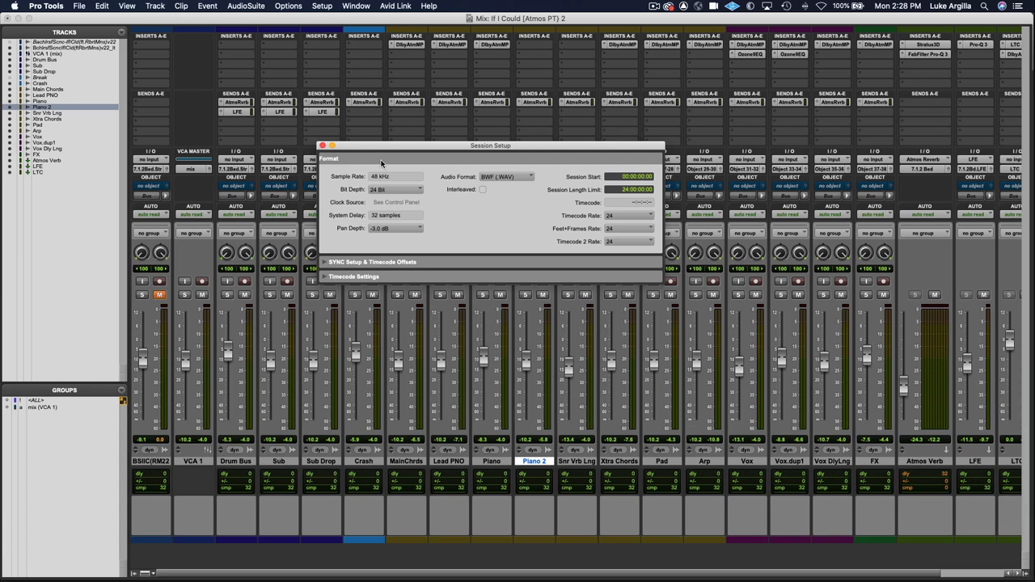
mouse_move(572, 185)
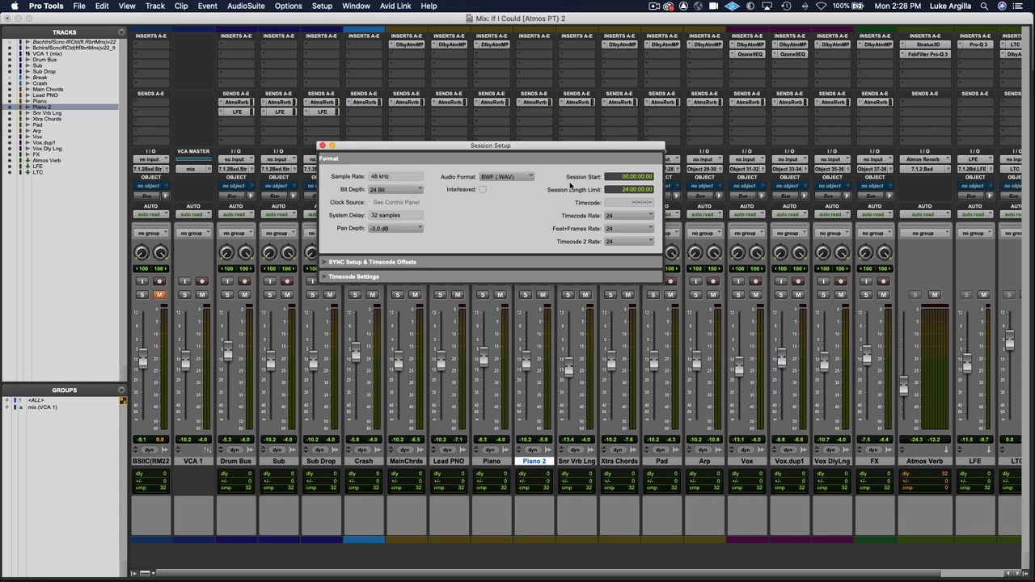
mouse_move(567, 169)
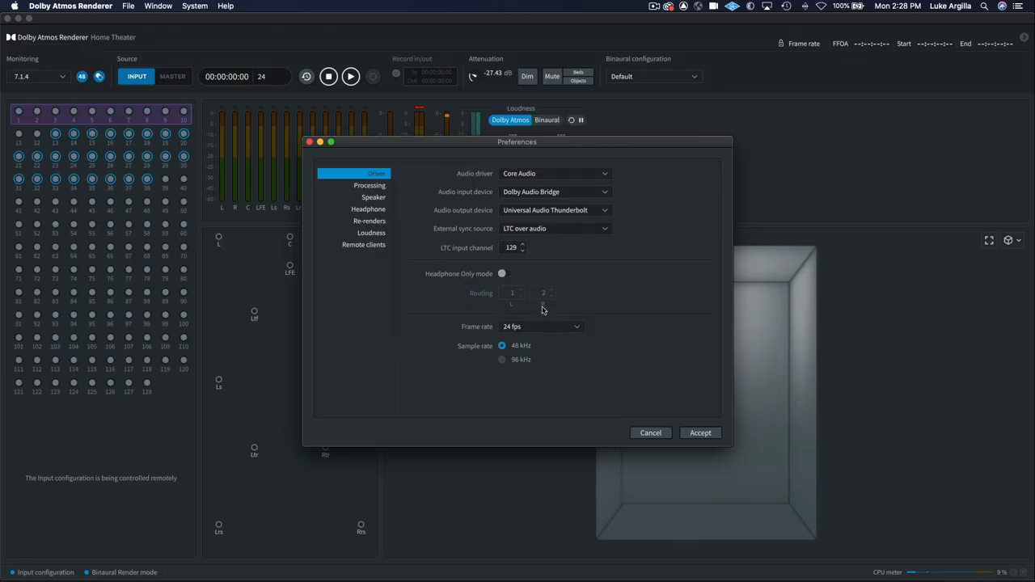
mouse_move(591, 353)
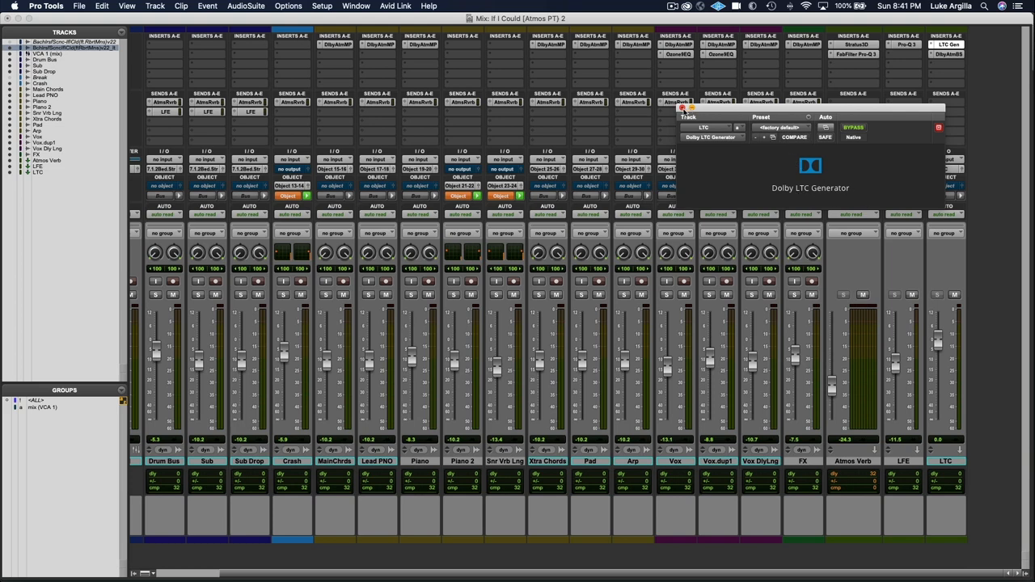
Close the Dolby LTC Generator and verify in I/O Setup's Bus page that the LTC bus maps to the LTC output.
click(939, 127)
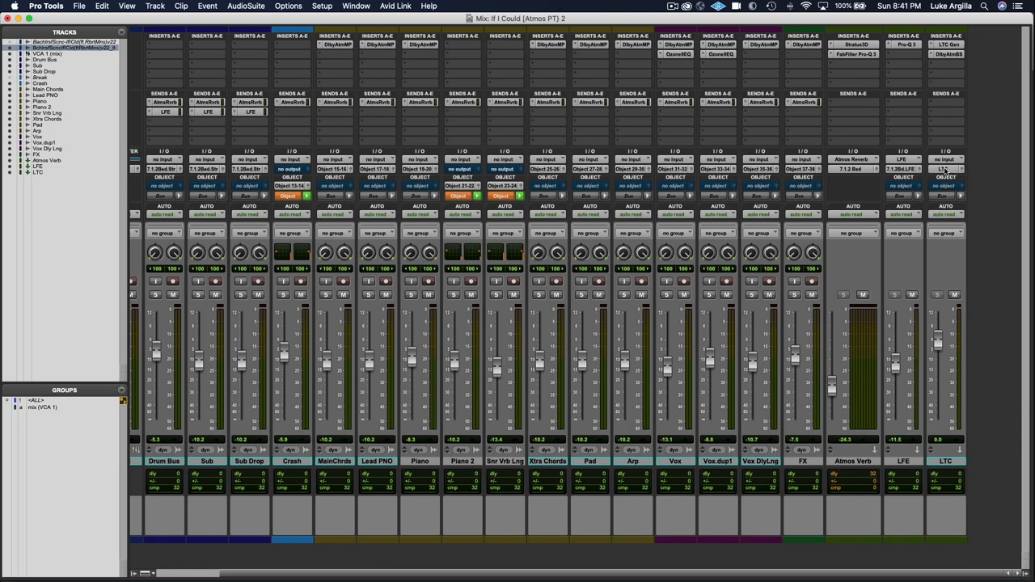
click(79, 6)
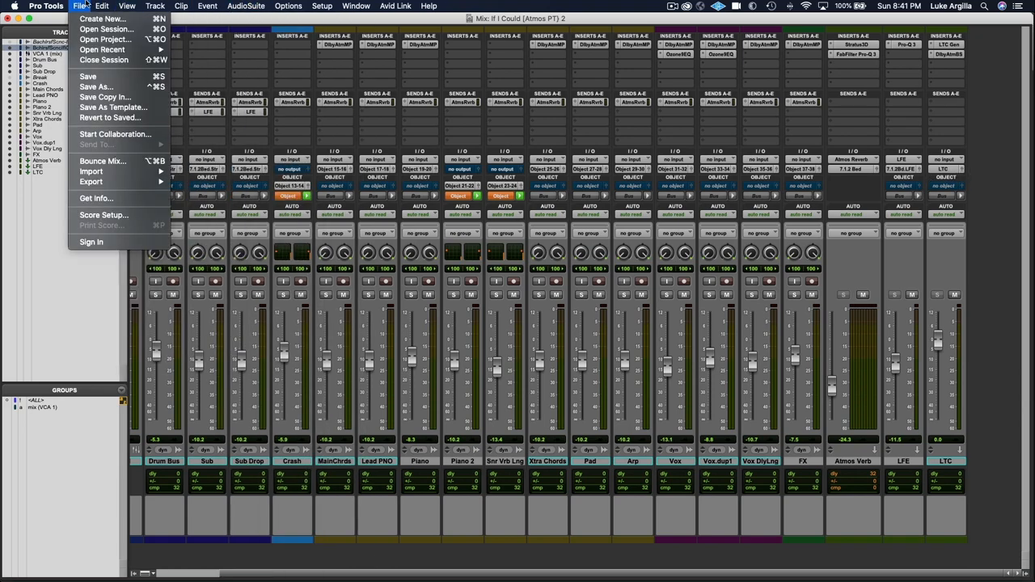
click(322, 6)
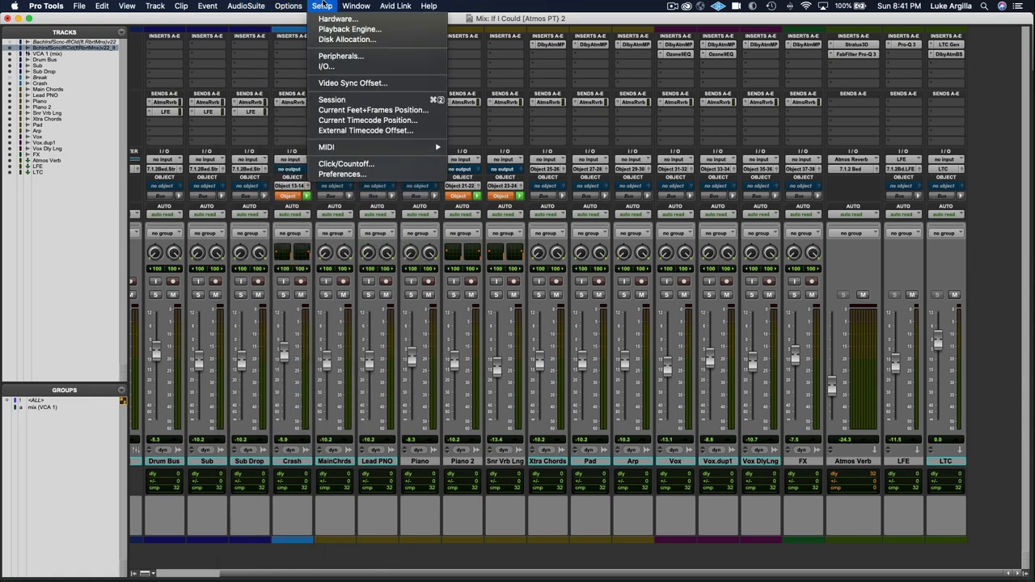
click(326, 66)
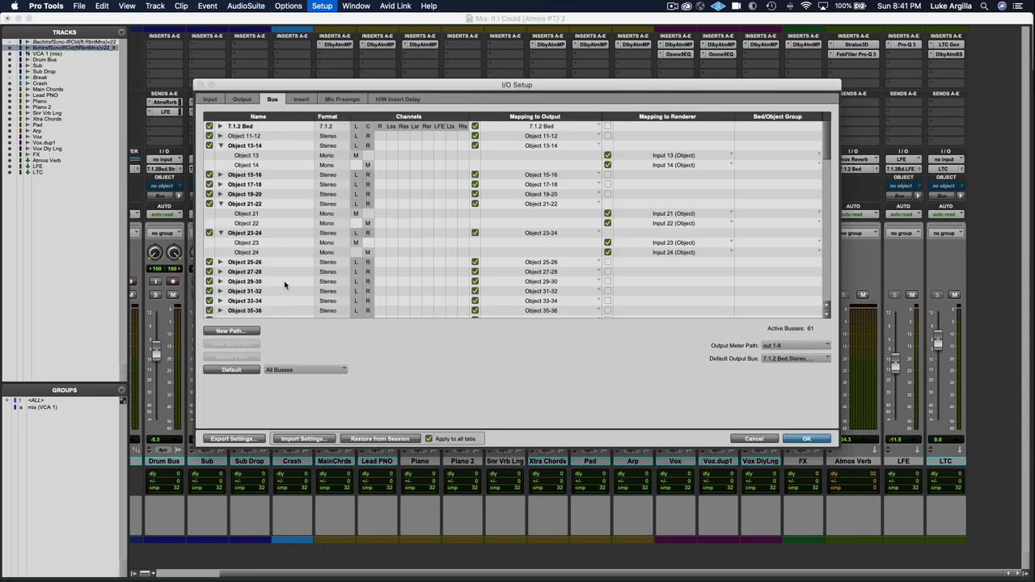
scroll(down, 3)
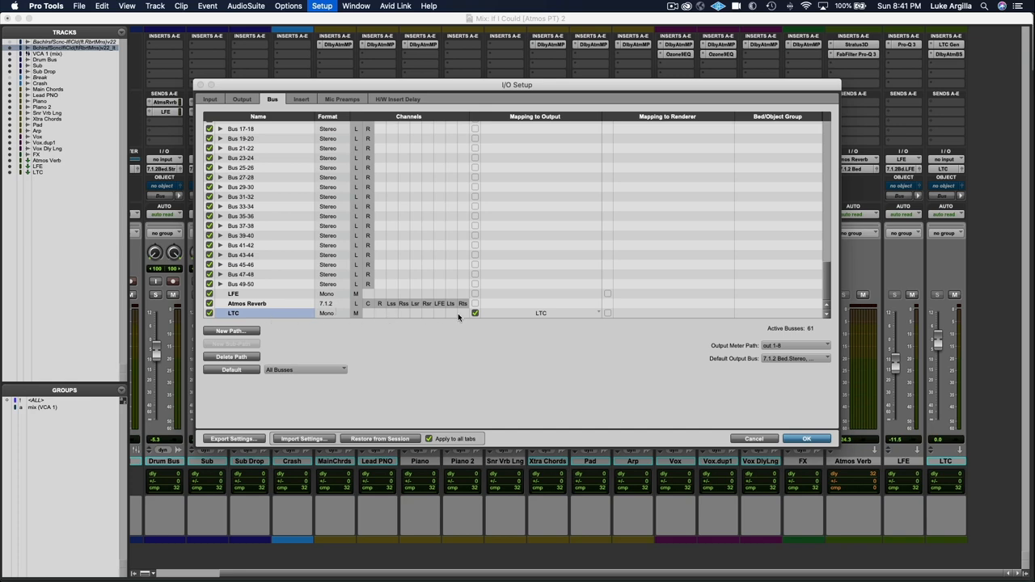
mouse_move(544, 317)
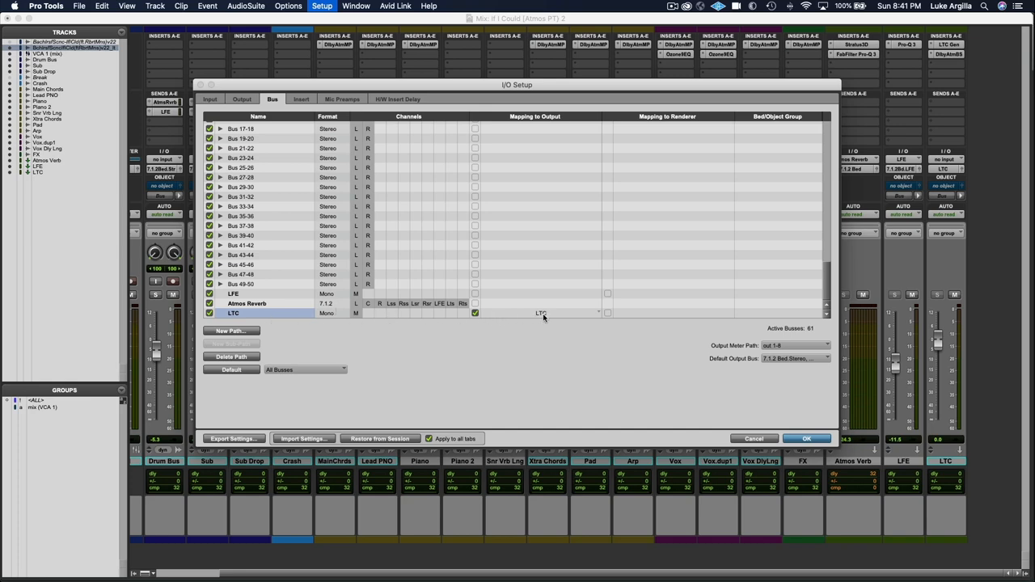
click(242, 98)
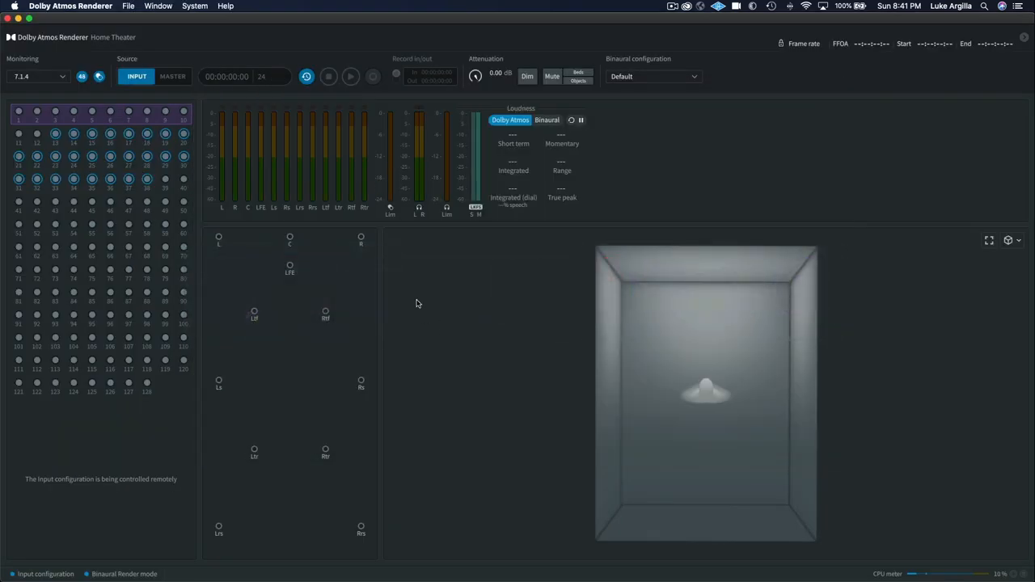
Check the Driver preferences show LTC over audio on channel 129 at 24 fps and accept them.
click(68, 6)
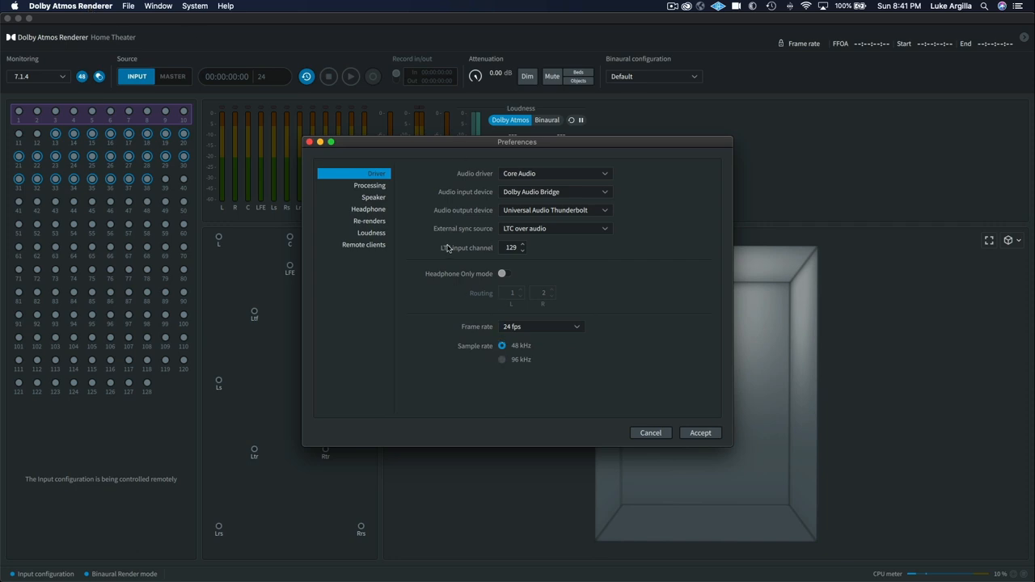
mouse_move(437, 251)
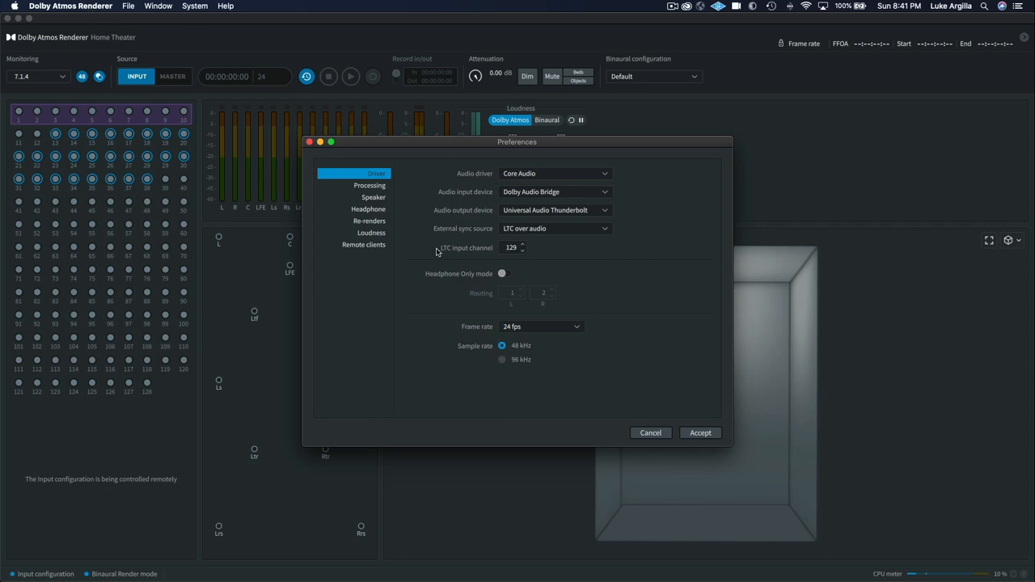
mouse_move(677, 423)
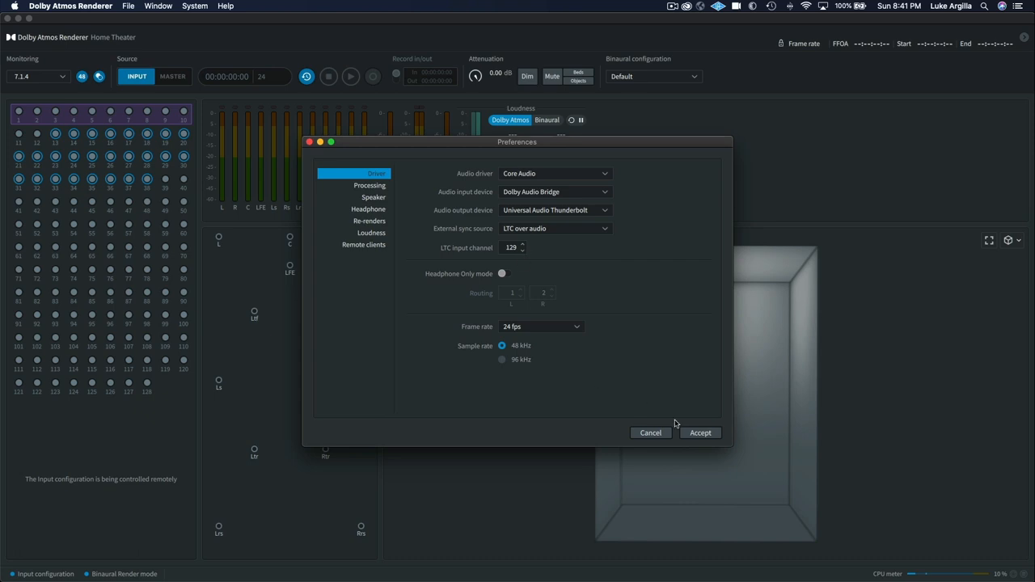
click(700, 432)
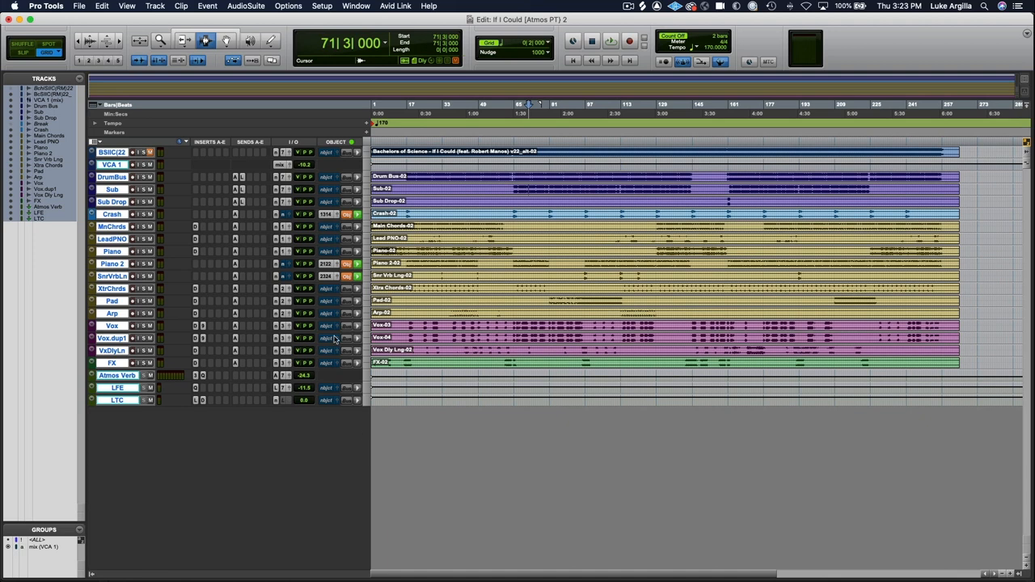
mouse_move(335, 340)
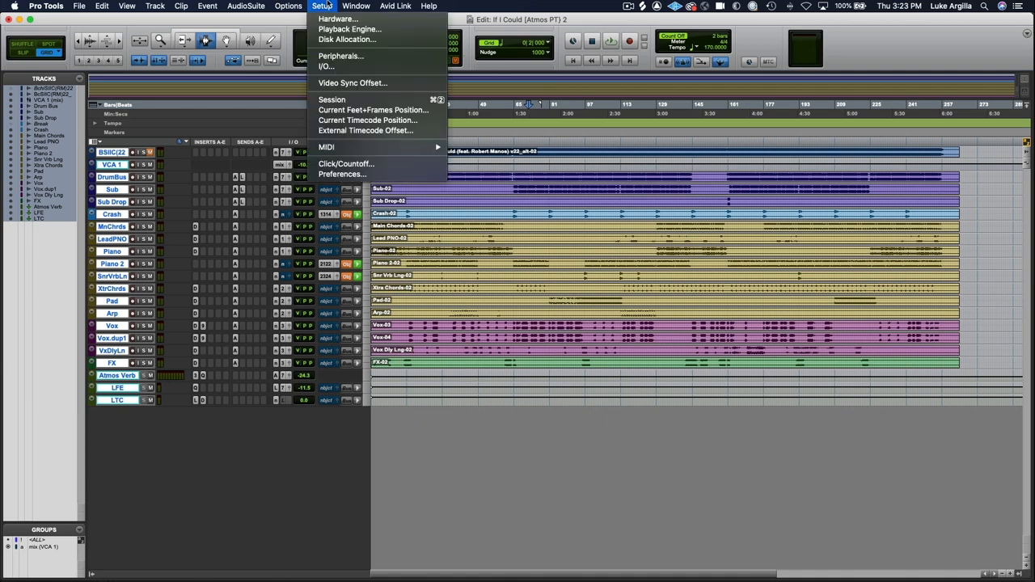
Set Session Start to 00:59:58:00, choosing Maintain timecode so clips keep their positions.
click(332, 99)
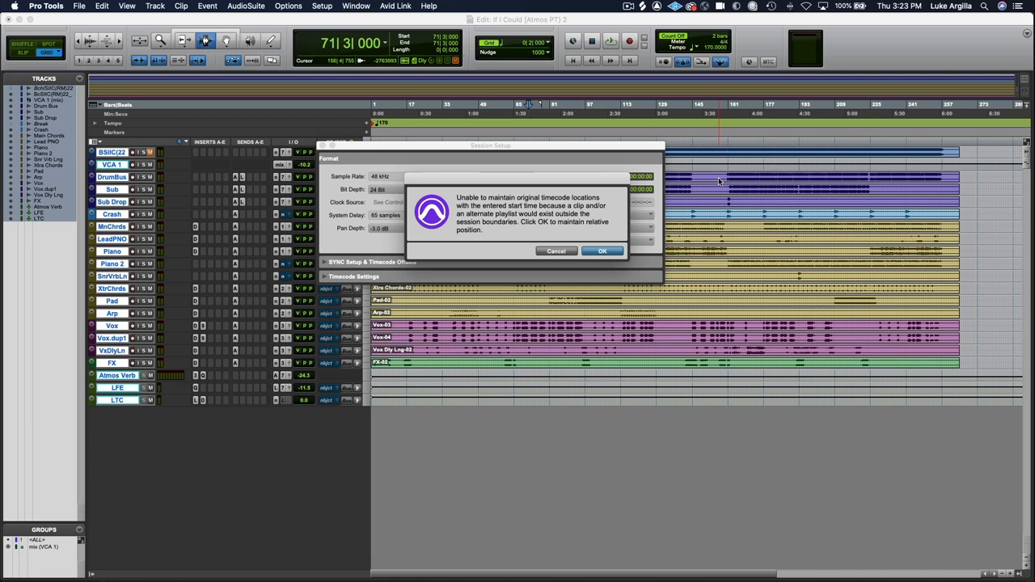
click(602, 251)
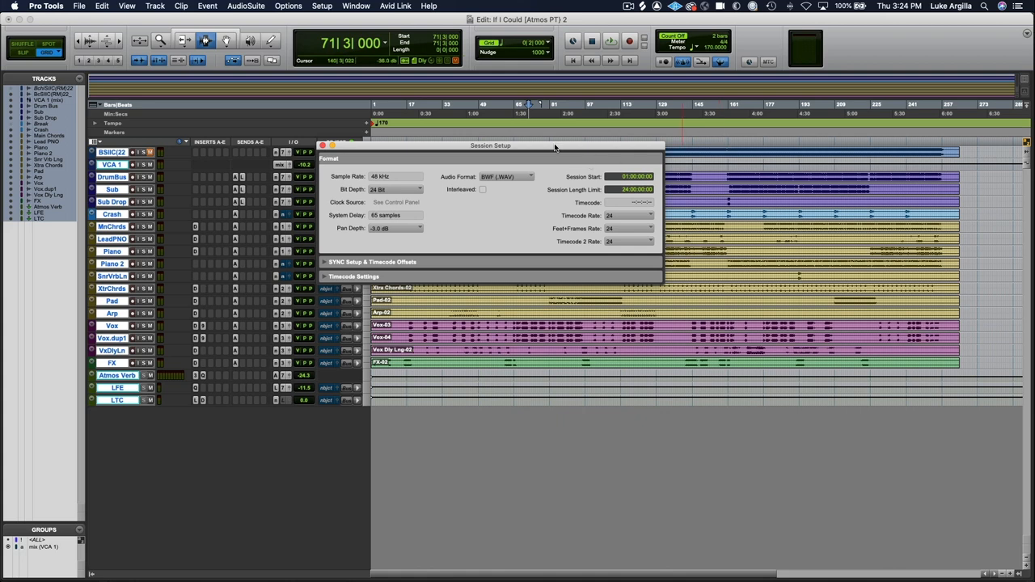
drag(491, 145, 587, 201)
text(00:59:58)
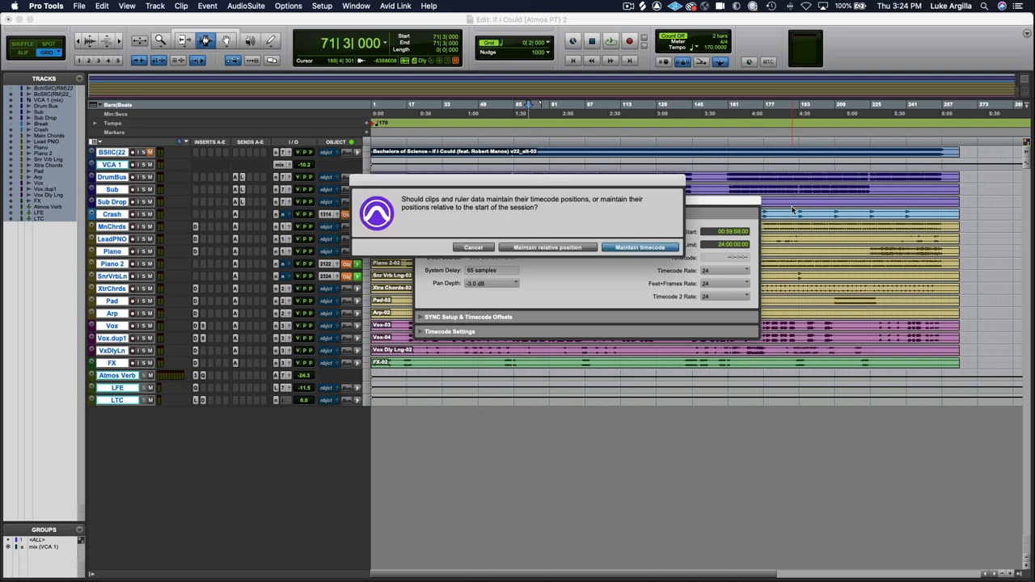
mouse_move(547, 246)
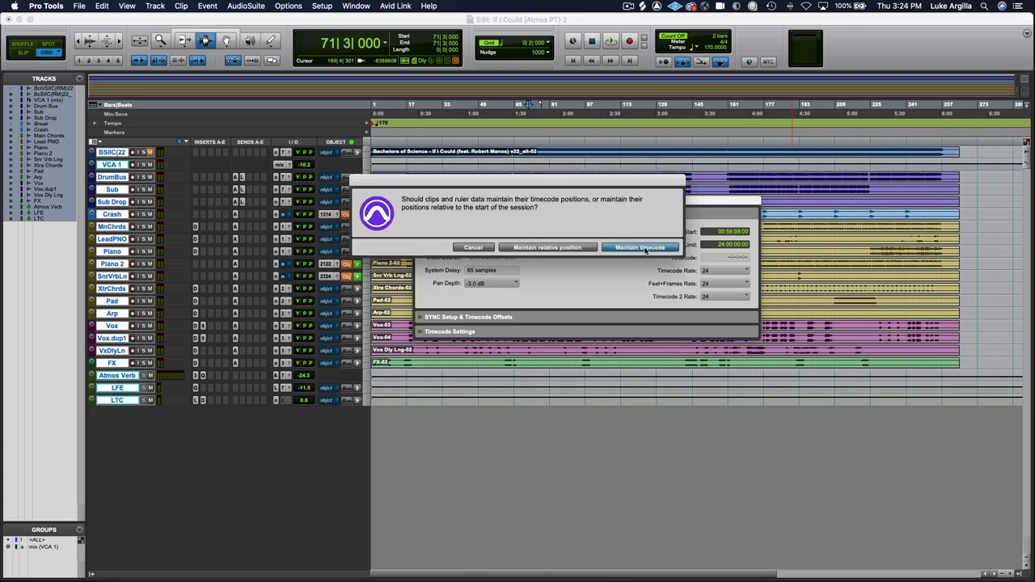
click(639, 248)
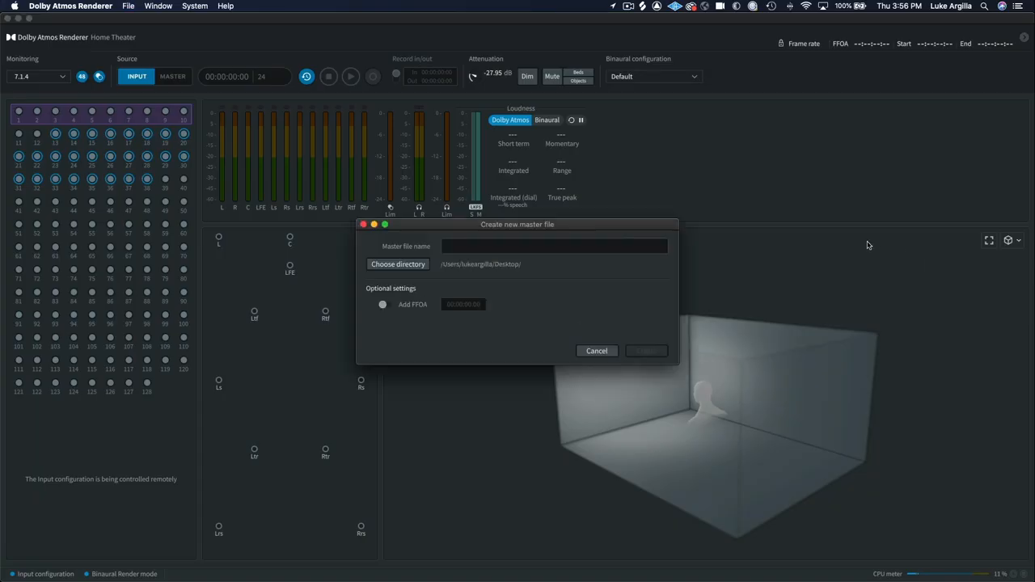
Create a new master file named AtmosRenderTest on the Desktop.
click(554, 246)
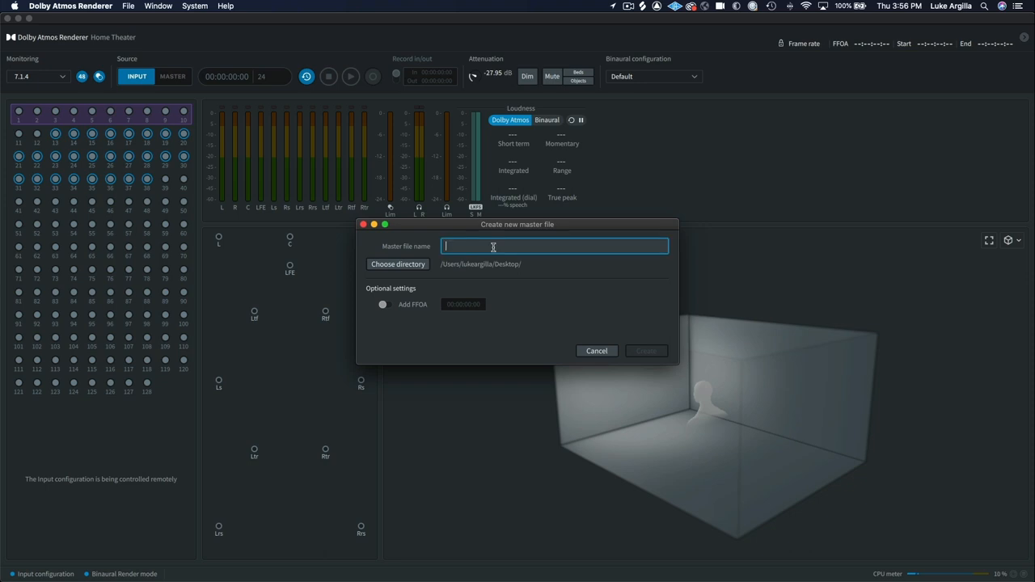
text(AtmosRenderTest)
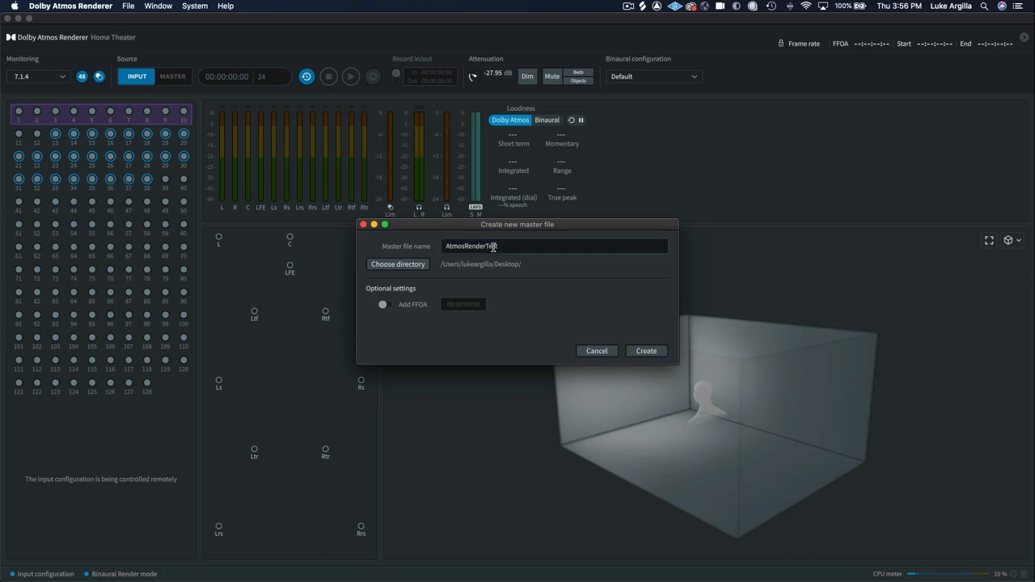
click(646, 350)
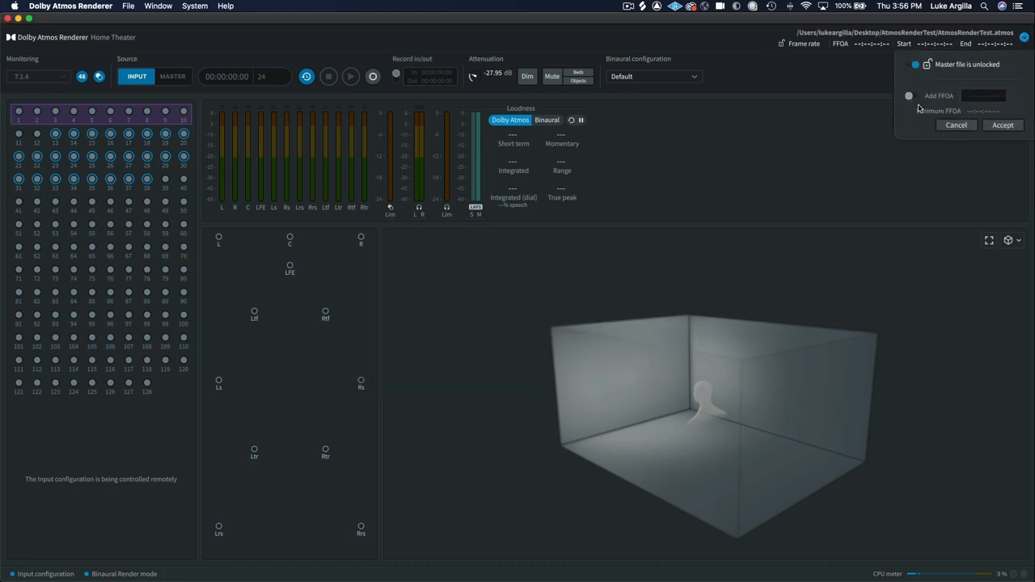
Enable Add FFOA with a first frame of action of 01:00:00:00 and accept it.
click(908, 95)
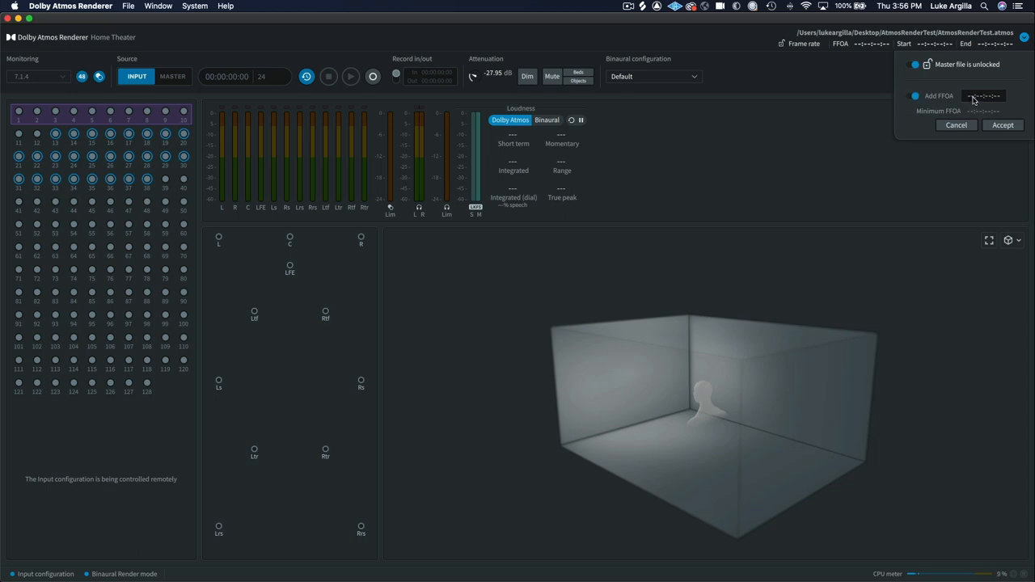
mouse_move(973, 99)
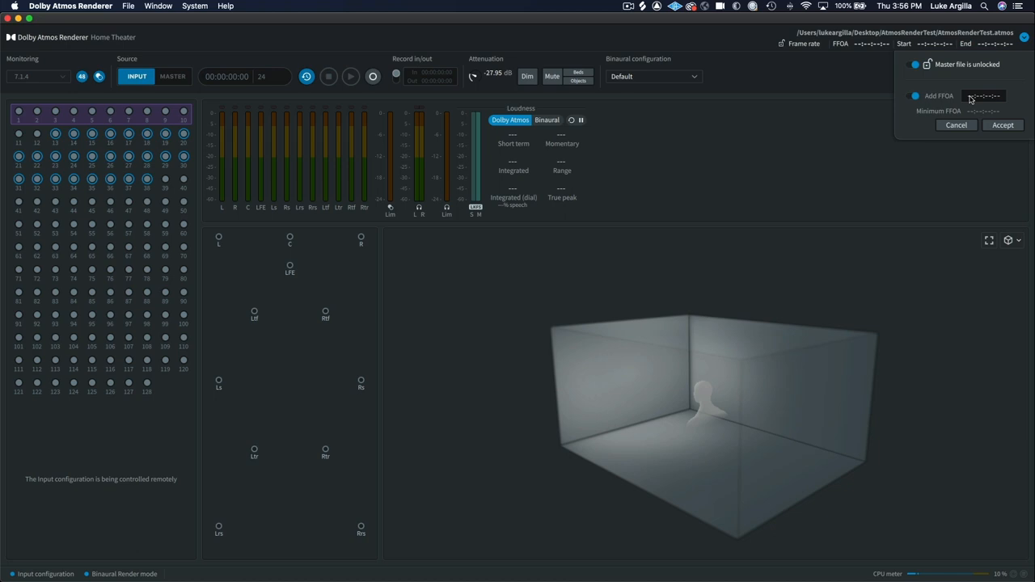
click(984, 96)
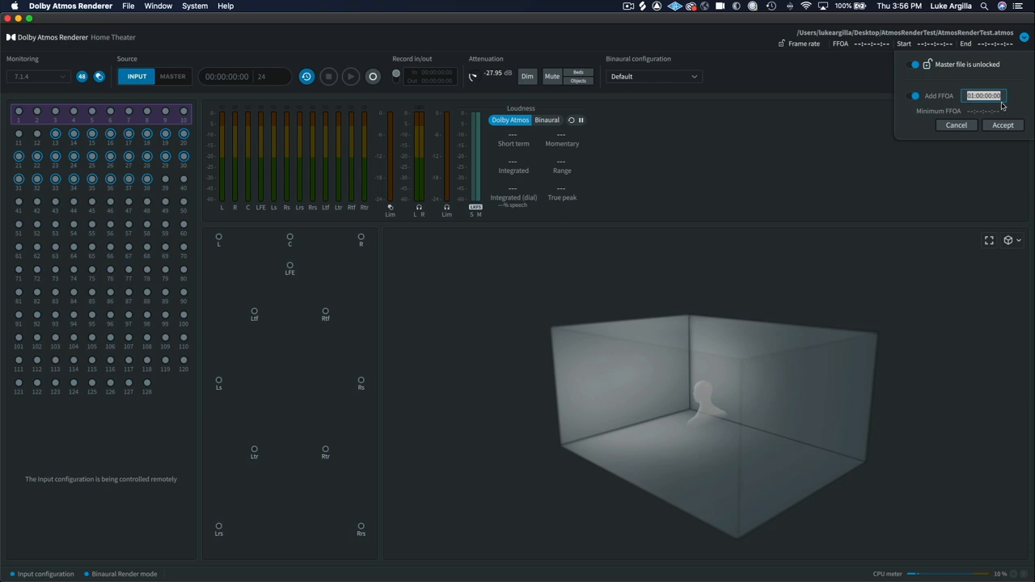
click(1003, 125)
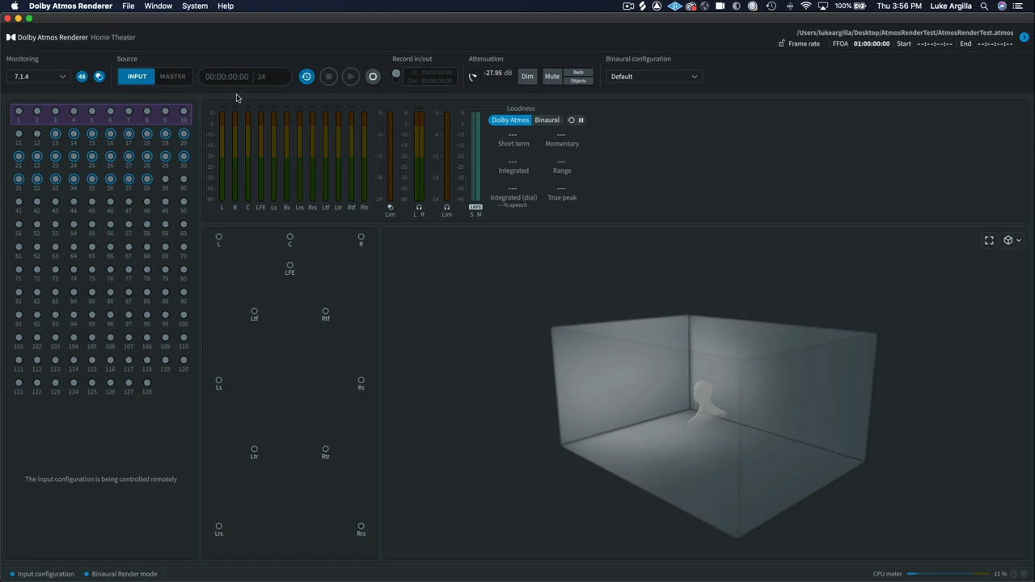
mouse_move(366, 92)
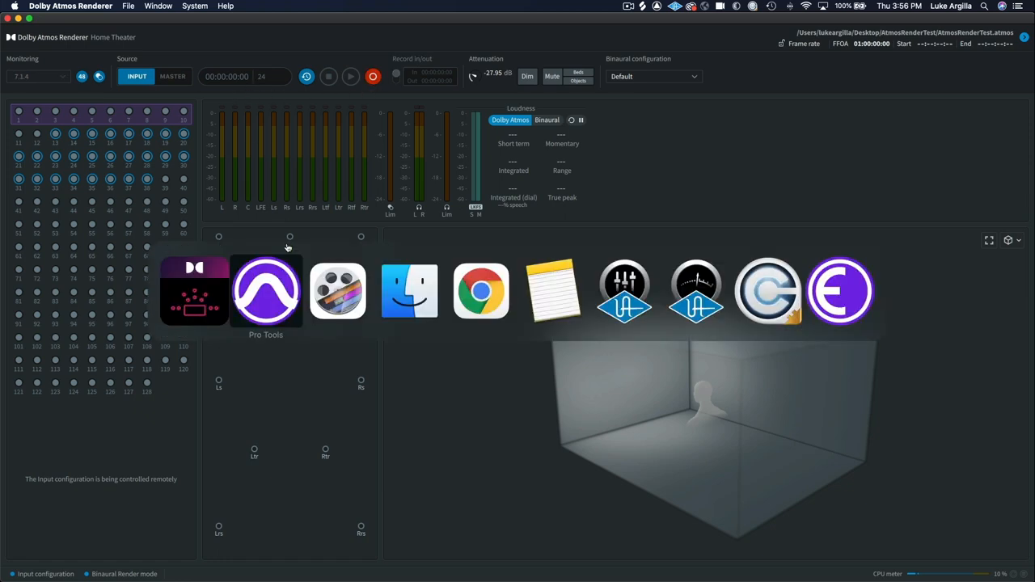
Switch to the If I Could (Atmos PT) session's Edit window in Pro Tools.
click(266, 292)
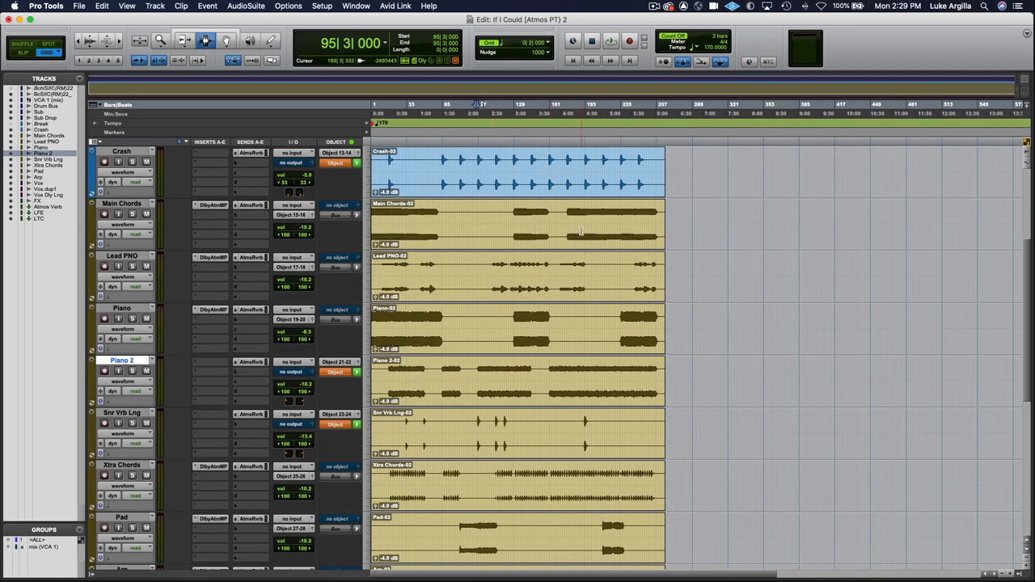
click(611, 41)
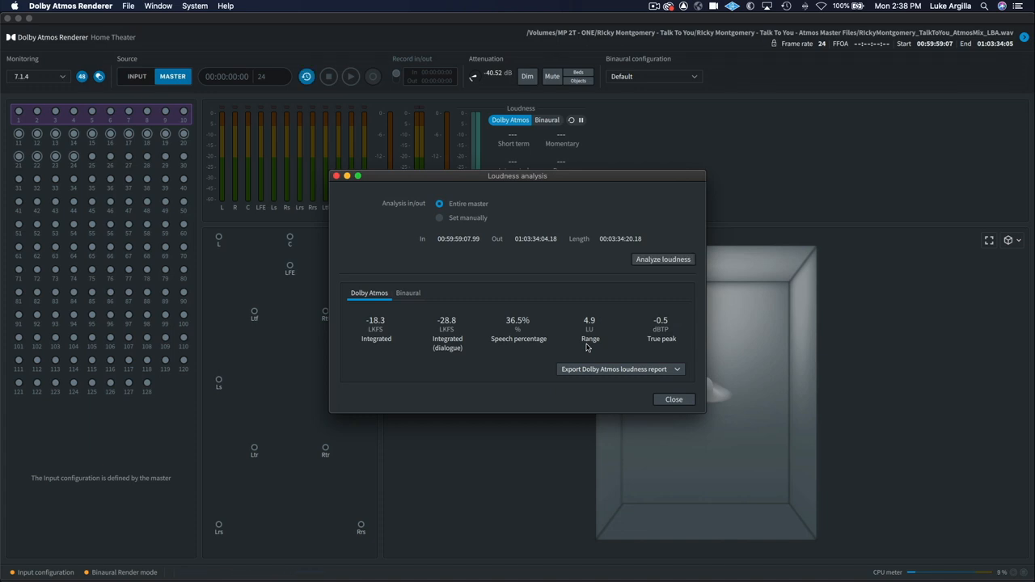
mouse_move(948, 269)
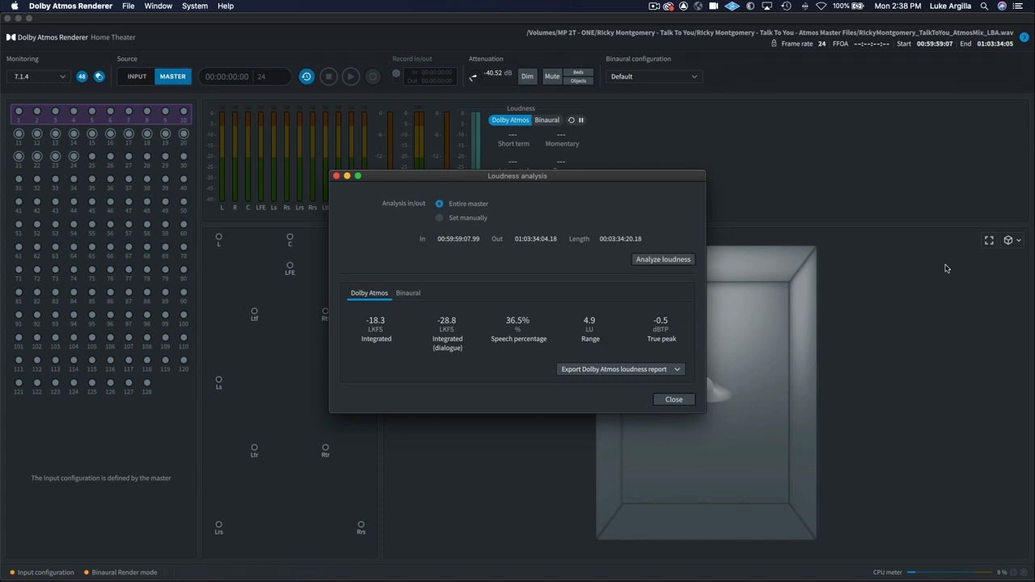
Analyse loudness of the entire AtmosInstruction_Ep1_PunchIn master via Loudness Analysis.
click(159, 5)
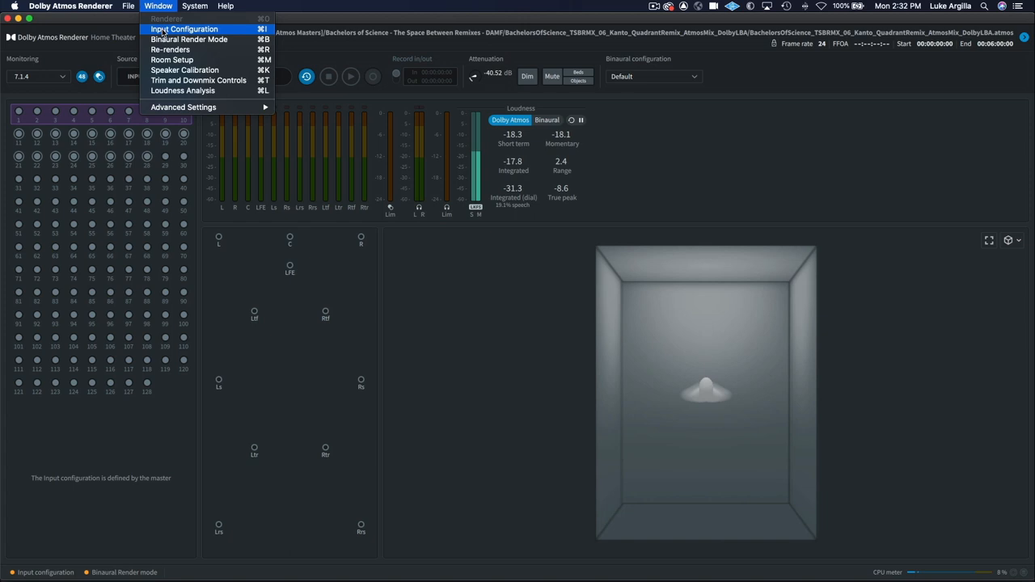
mouse_move(182, 90)
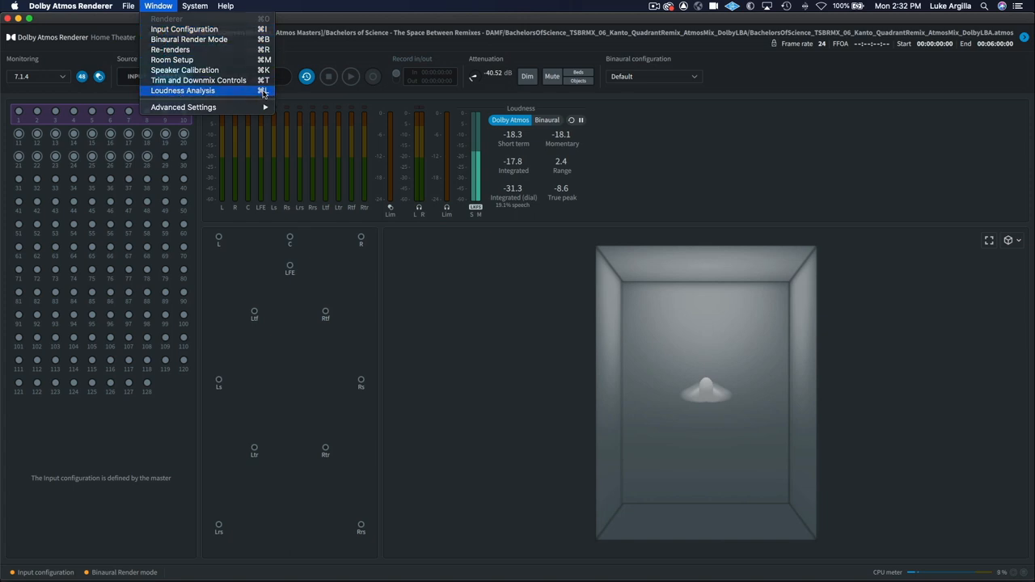
click(183, 91)
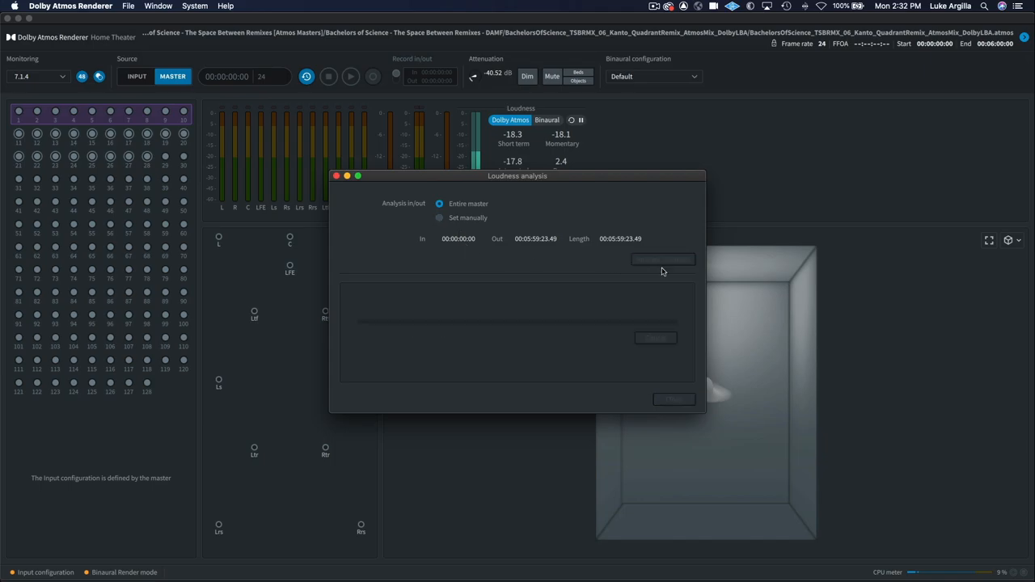
click(128, 6)
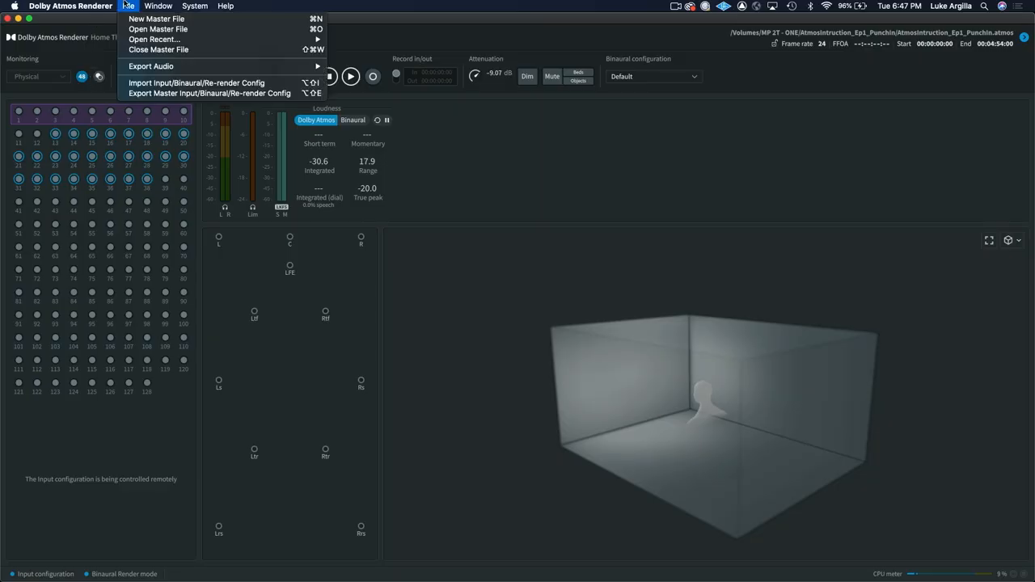
mouse_move(159, 50)
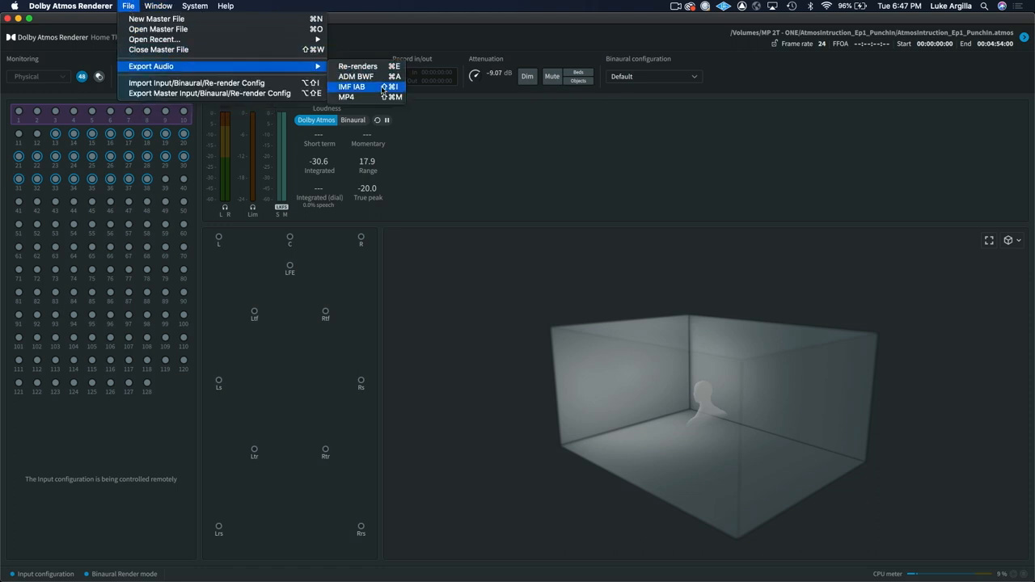
mouse_move(356, 76)
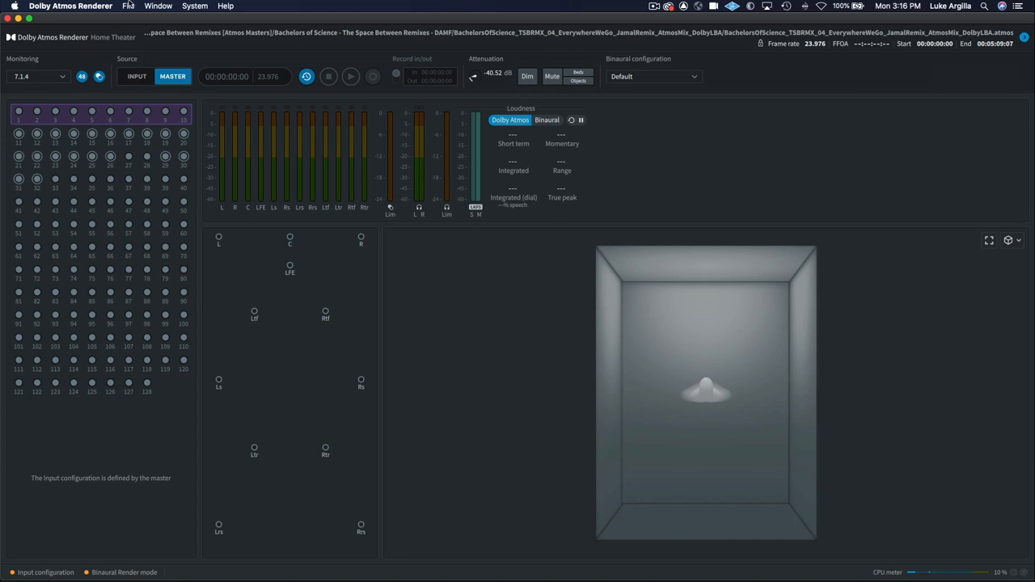
Start an MP4 export of the master via File > Export Audio > MP4.
click(128, 6)
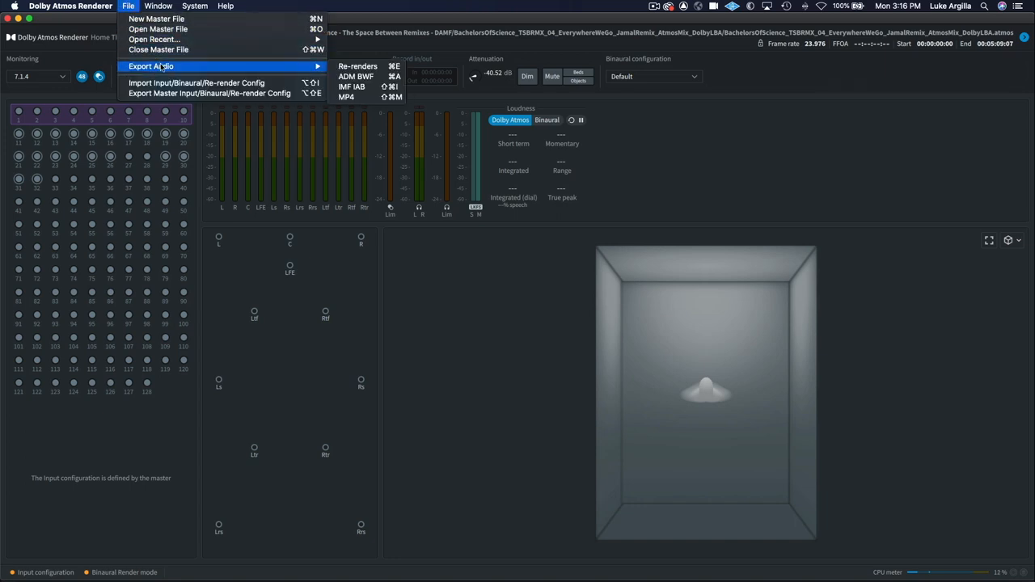
mouse_move(346, 97)
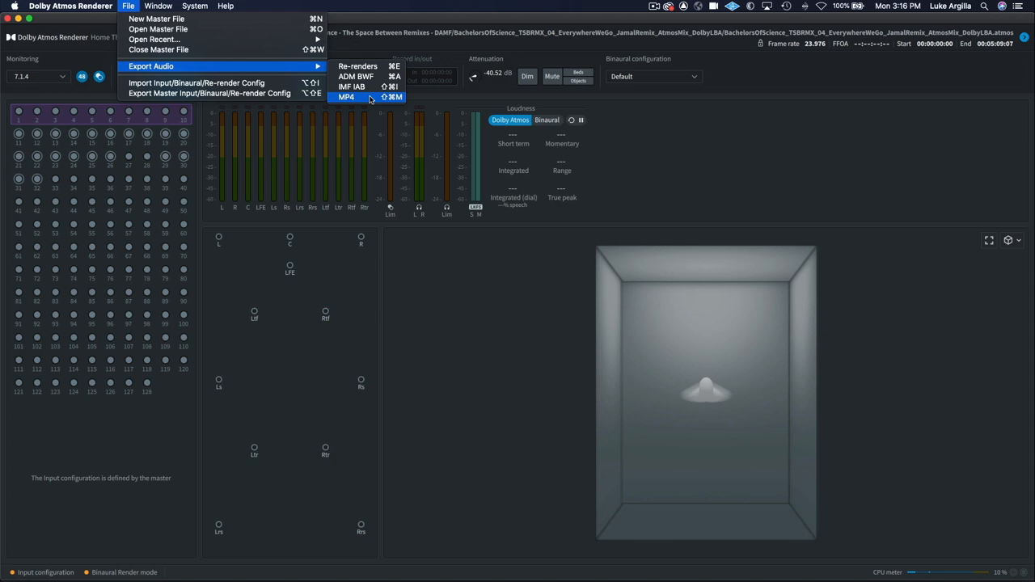
click(346, 97)
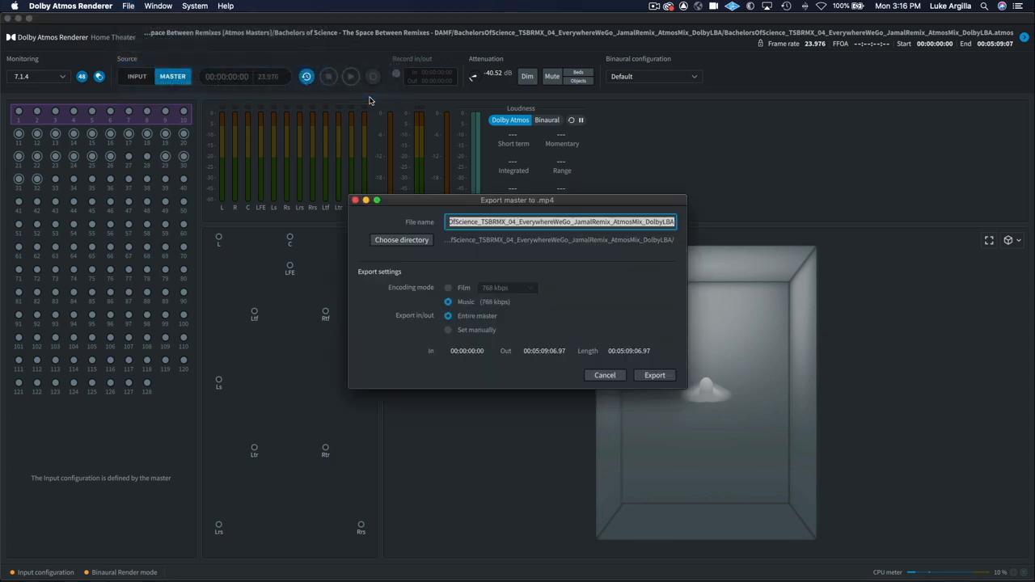
mouse_move(417, 294)
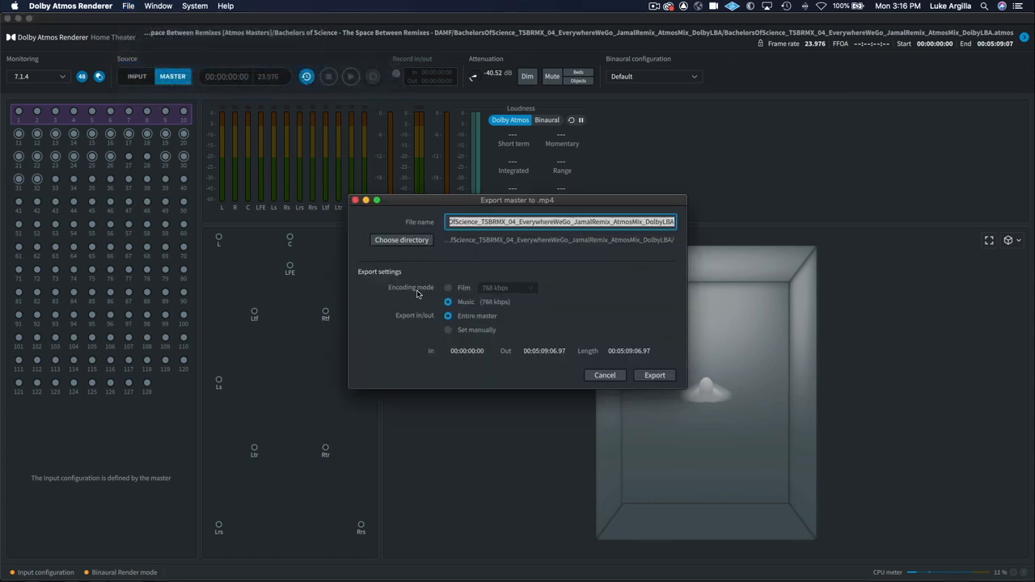